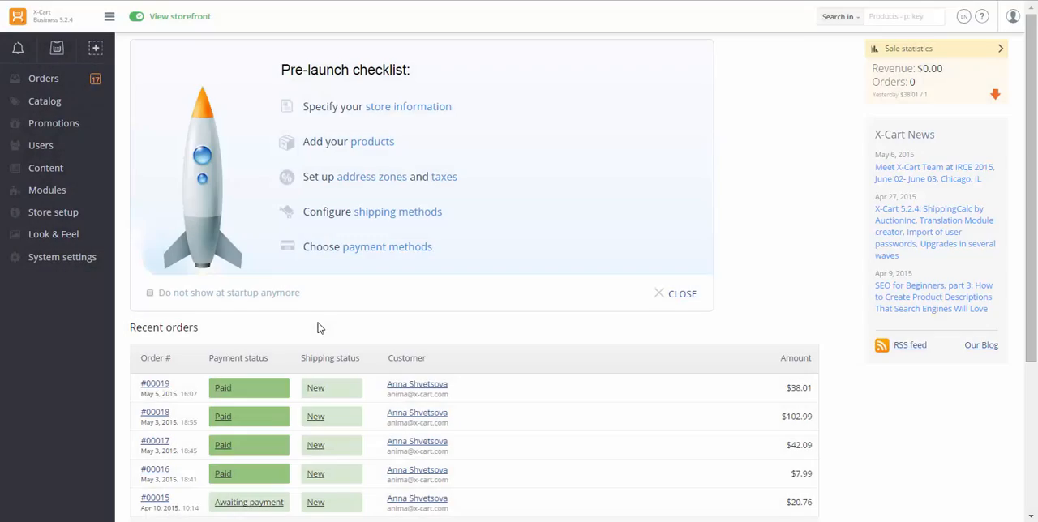
Step: Reach the Email notifications page under Store setup
{"action": "left_click", "coordinate": [51, 211]}
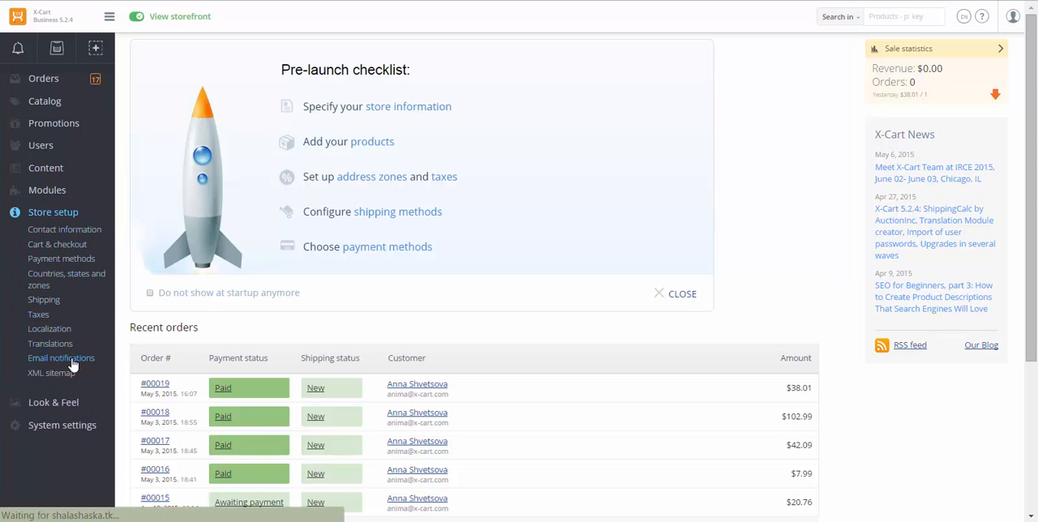
{"action": "left_click", "coordinate": [61, 358]}
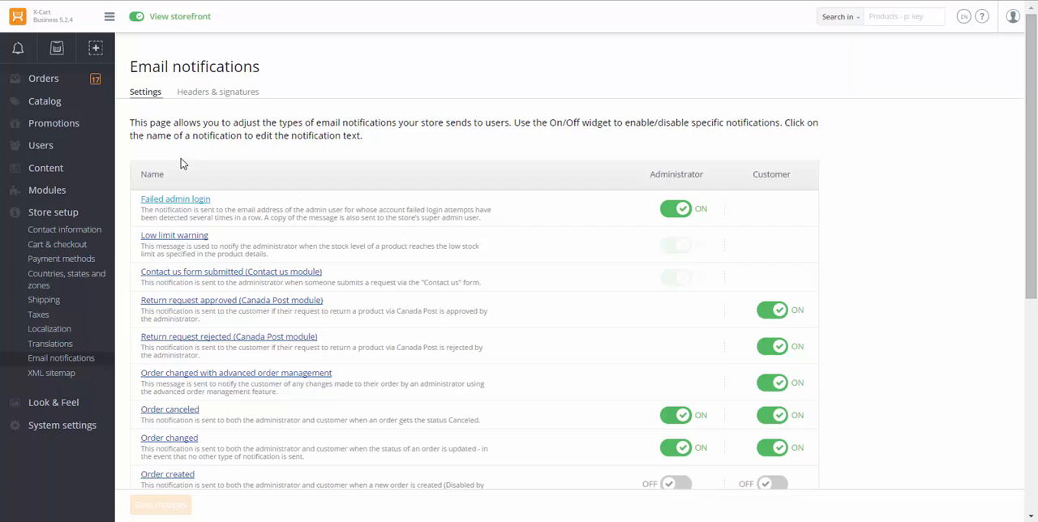
Step: Trim the customer header on Headers & signatures down to the logo and company name
{"action": "left_click", "coordinate": [217, 90]}
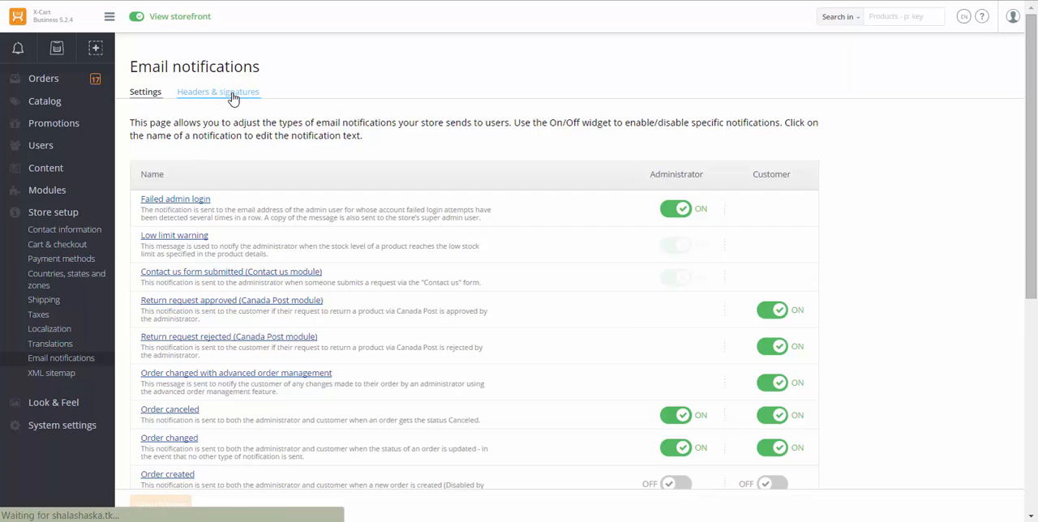
{"action": "left_click", "coordinate": [218, 91]}
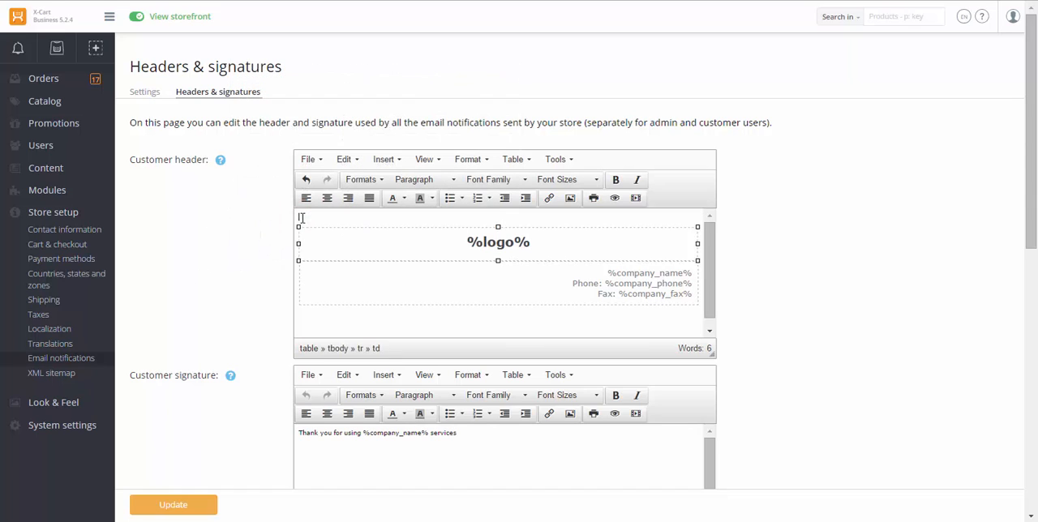
{"action": "left_click", "coordinate": [512, 159]}
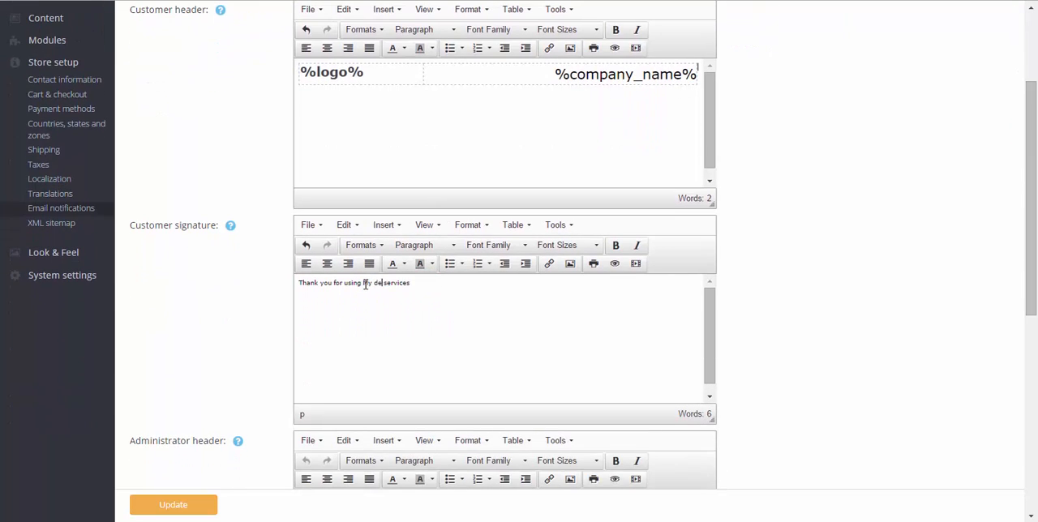
Step: Replace %company_name% in the customer signature with 'My demo store' and select it
{"action": "type", "text": "My demo store"}
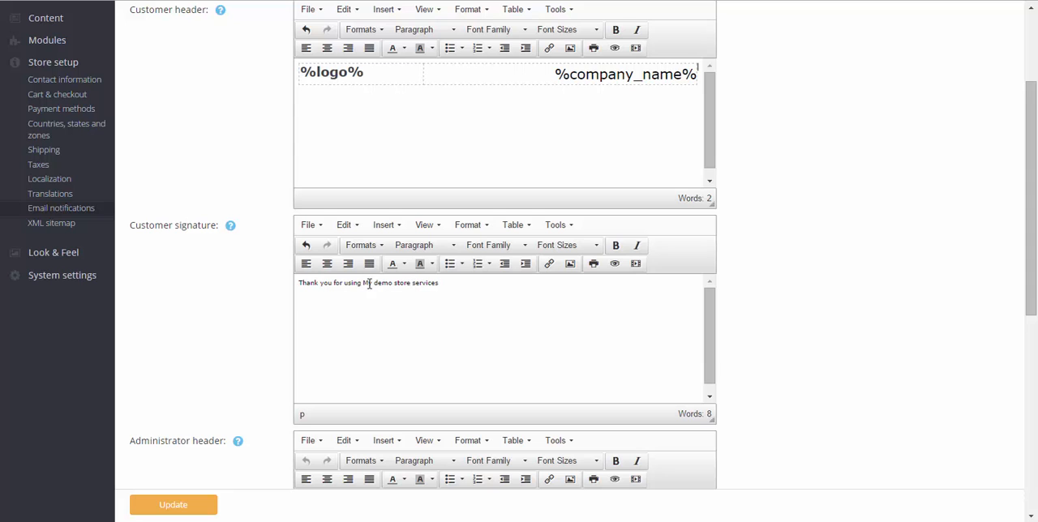
{"action": "left_click", "coordinate": [550, 262]}
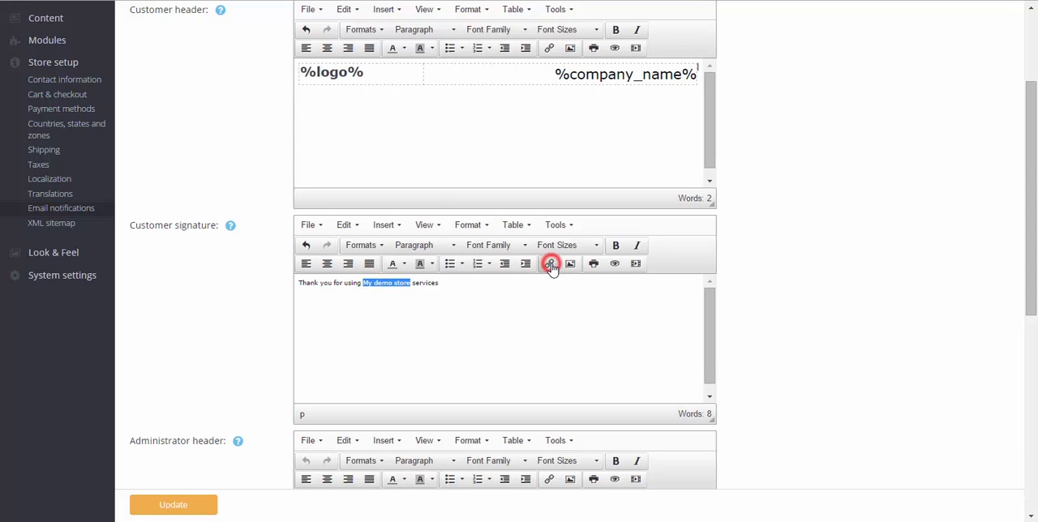
{"action": "left_click", "coordinate": [551, 263]}
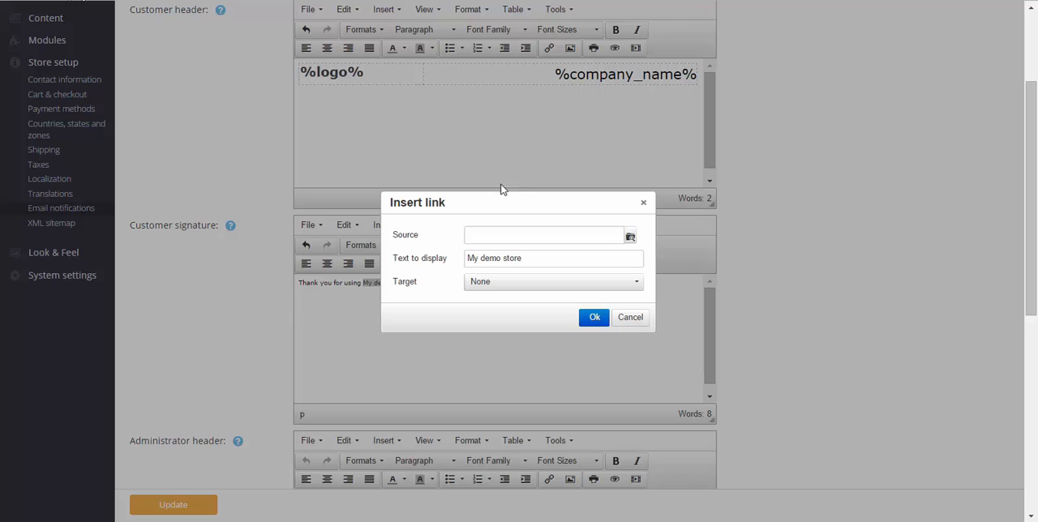
{"action": "type", "text": "http://shalashaska.tk/xcart52"}
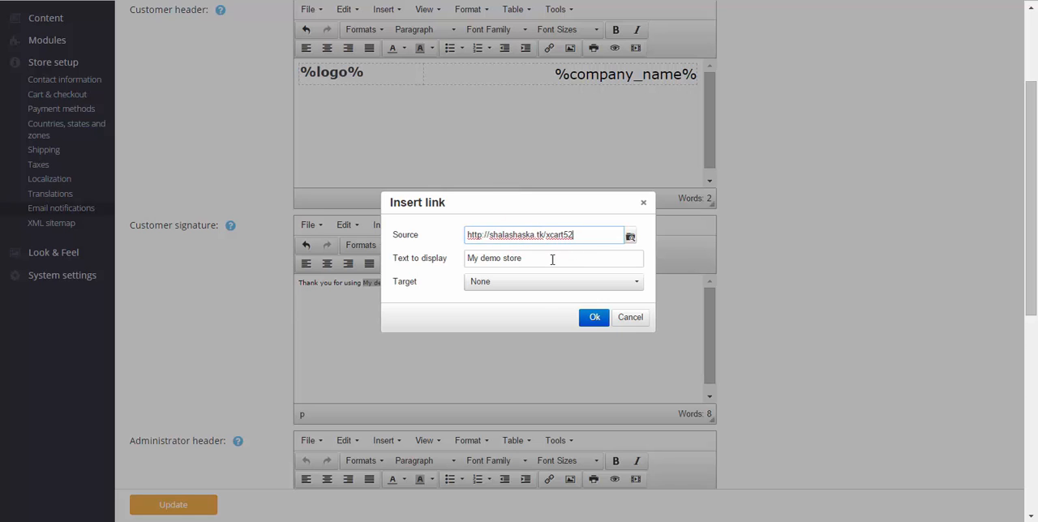
{"action": "left_click", "coordinate": [636, 282]}
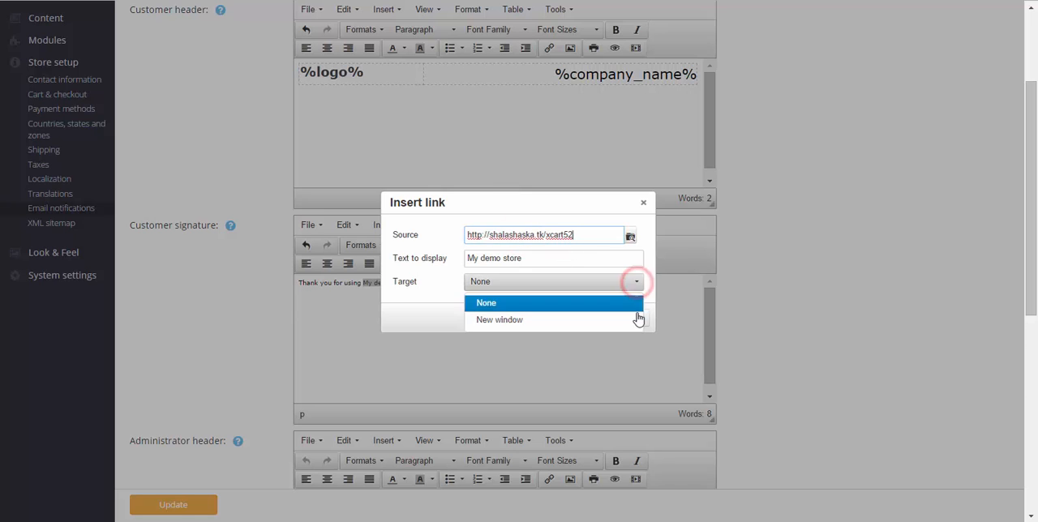
{"action": "left_click", "coordinate": [487, 302]}
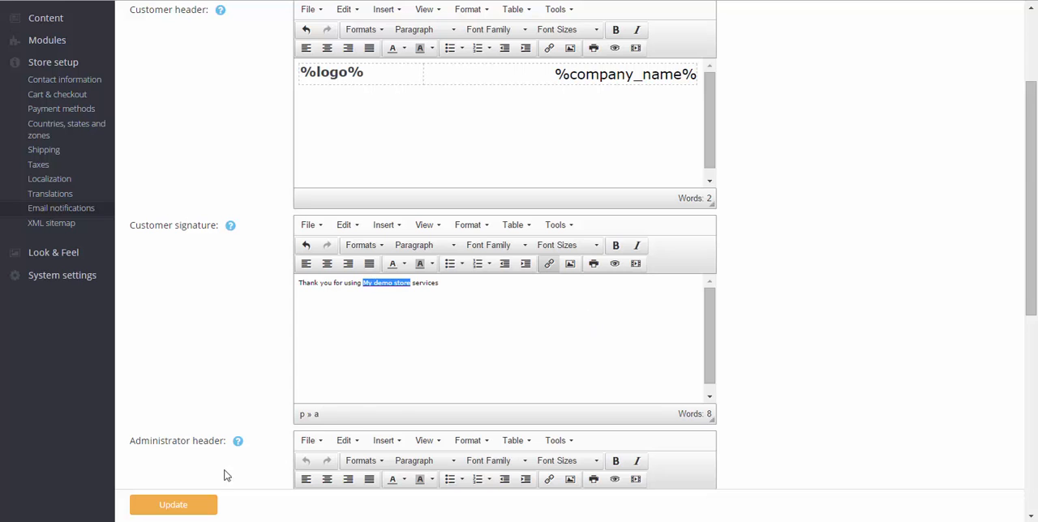
Step: Save the headers and signatures and return to the notifications list, scrolled to Order processed
{"action": "left_click", "coordinate": [172, 504]}
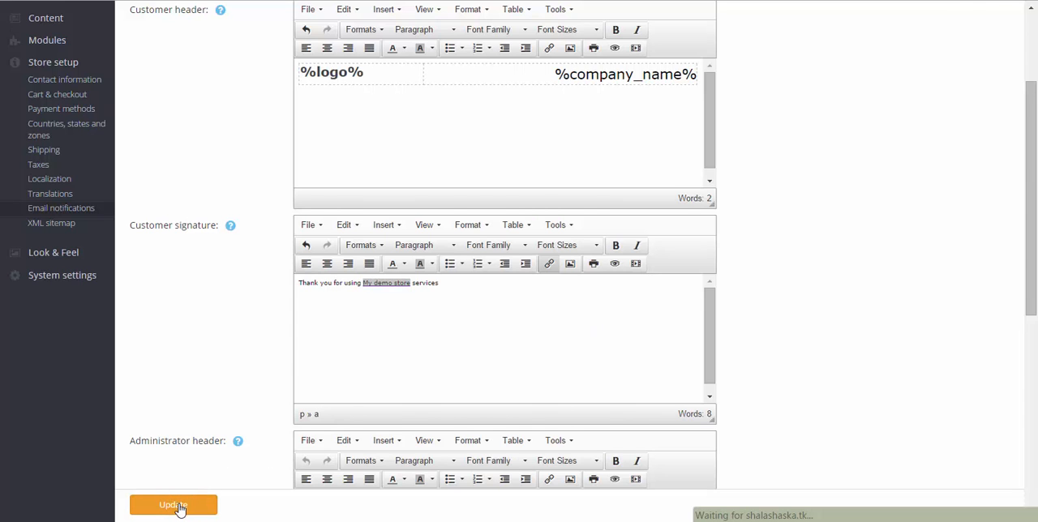
{"action": "left_click", "coordinate": [175, 505]}
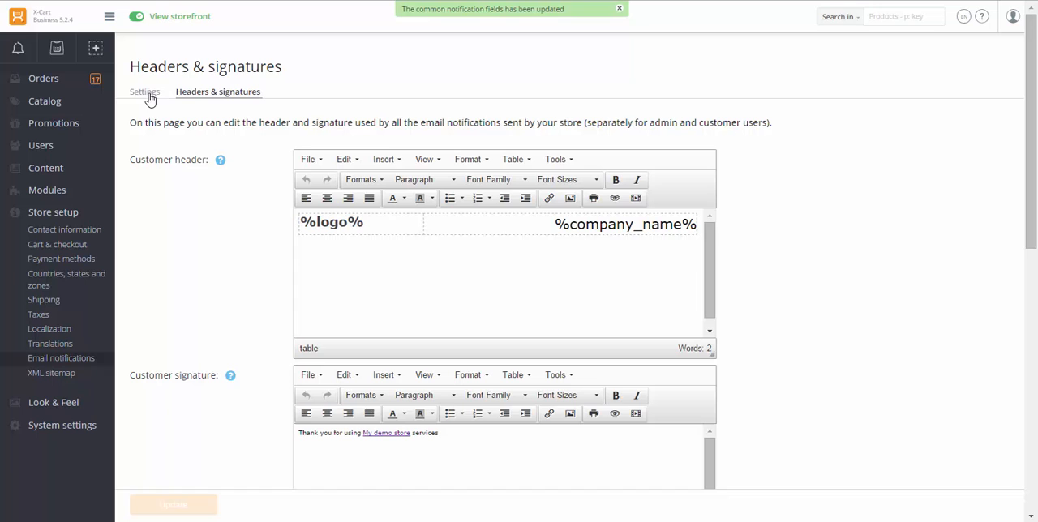
{"action": "mouse_move", "coordinate": [145, 90]}
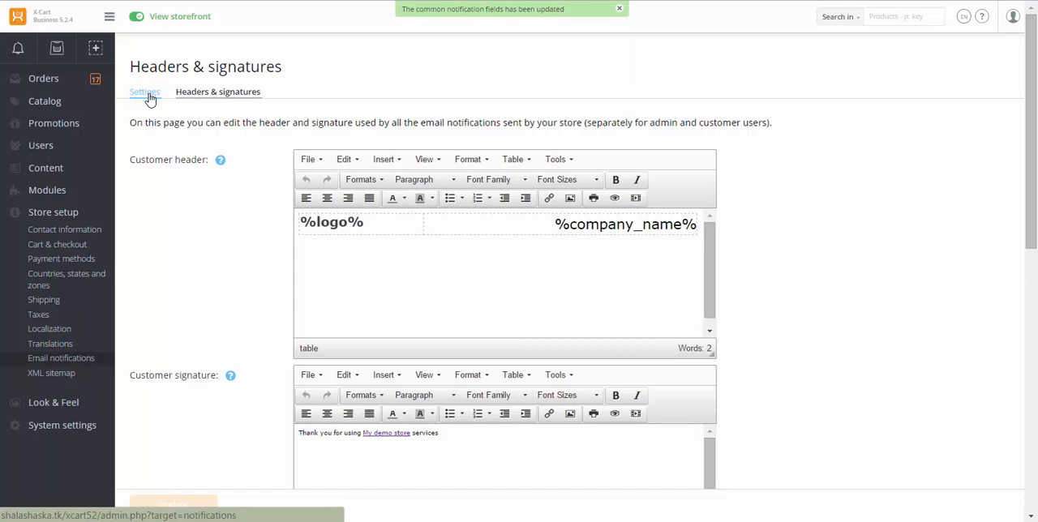
{"action": "left_click", "coordinate": [144, 90]}
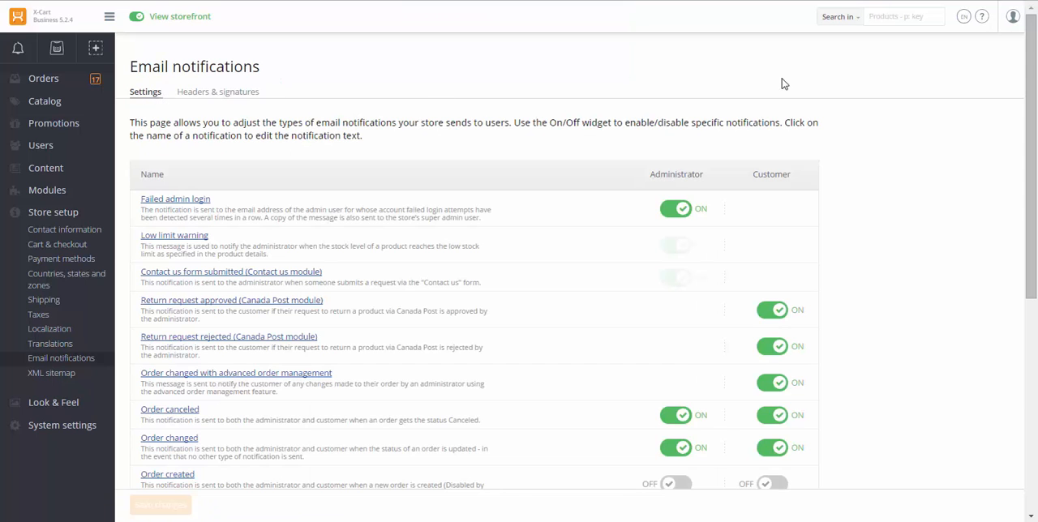
{"action": "scroll", "scroll_direction": "down", "scroll_amount": 3}
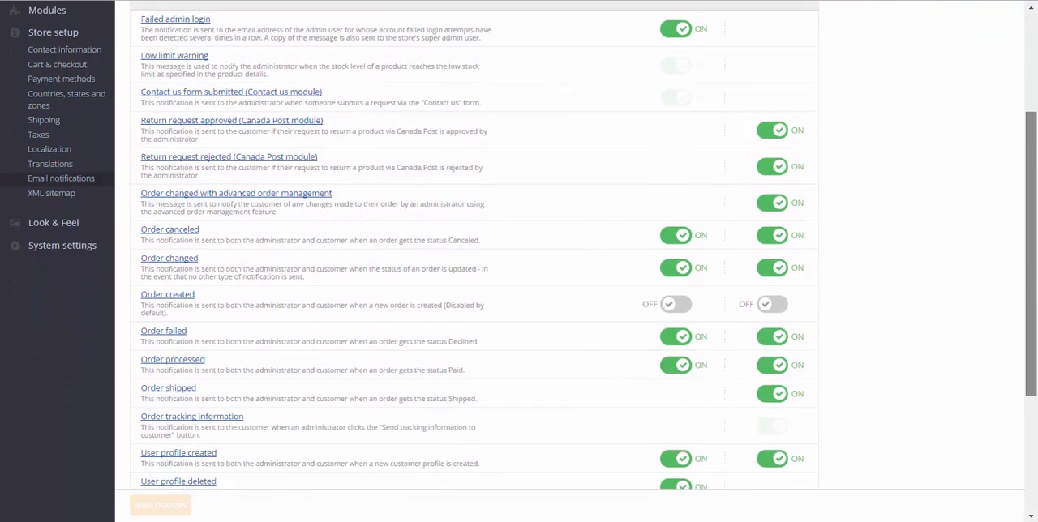
{"action": "scroll", "scroll_direction": "down", "scroll_amount": 3}
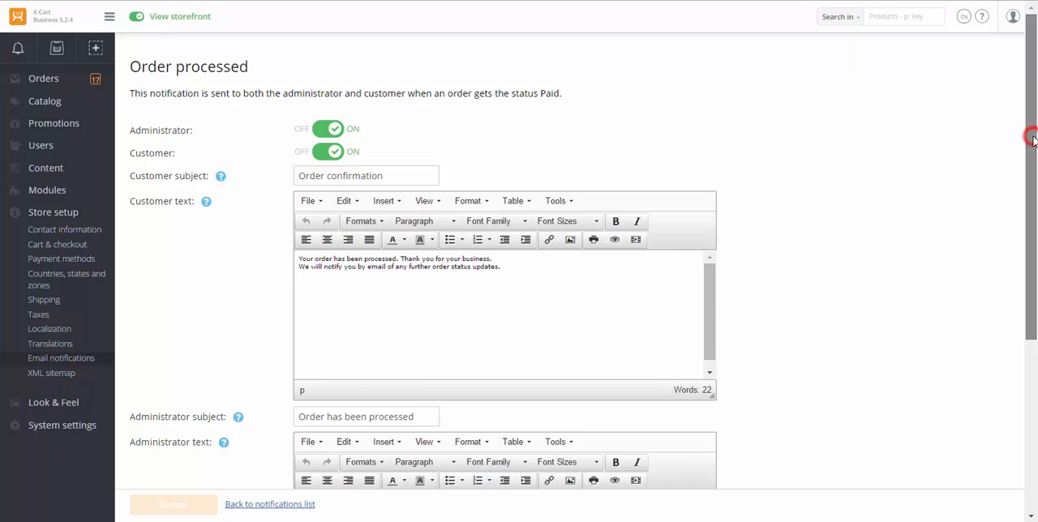
Step: Rewrite the Order processed customer line as 'Thank you for using My demo store services' in bold italic and save
{"action": "scroll", "scroll_direction": "down", "scroll_amount": 3}
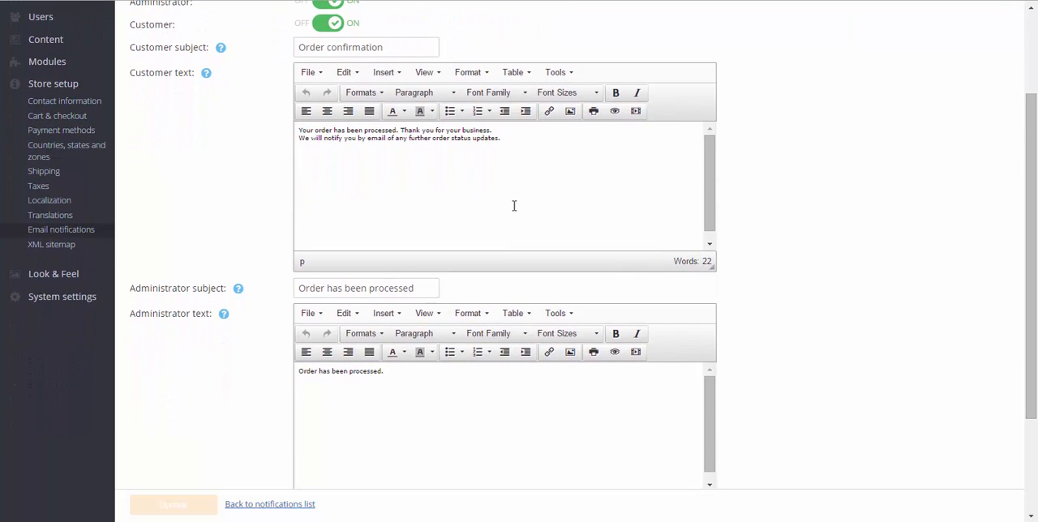
{"action": "mouse_move", "coordinate": [511, 206]}
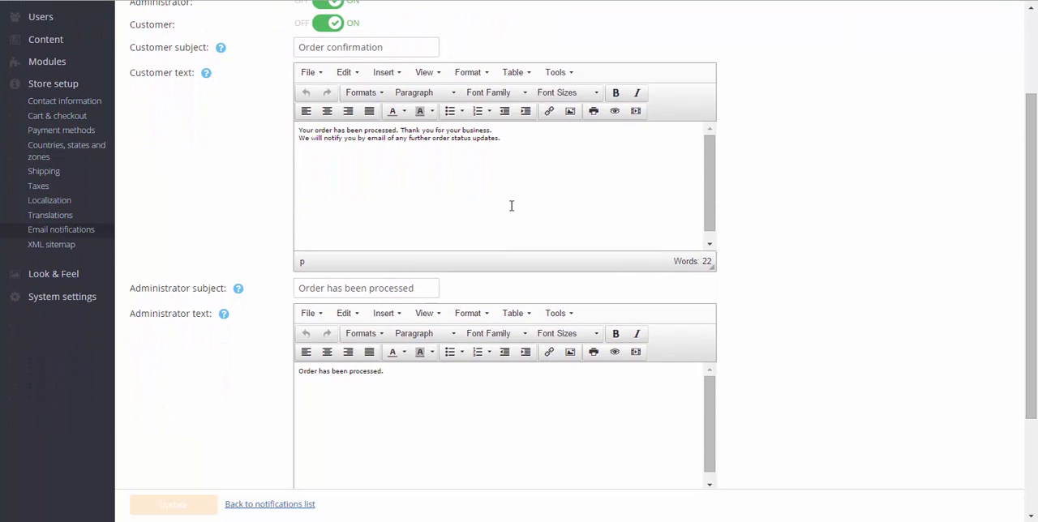
{"action": "triple_click", "coordinate": [398, 138]}
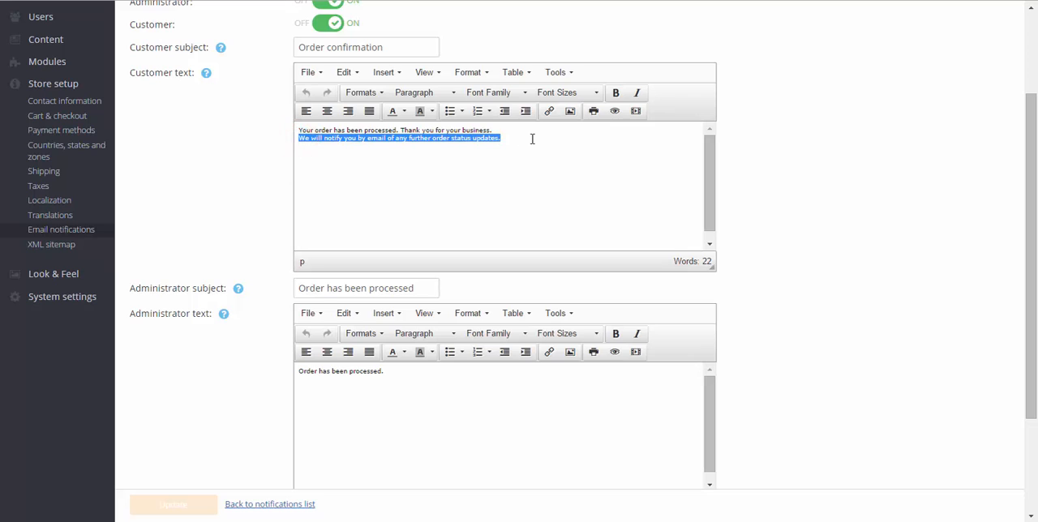
{"action": "type", "text": "Thank you for using"}
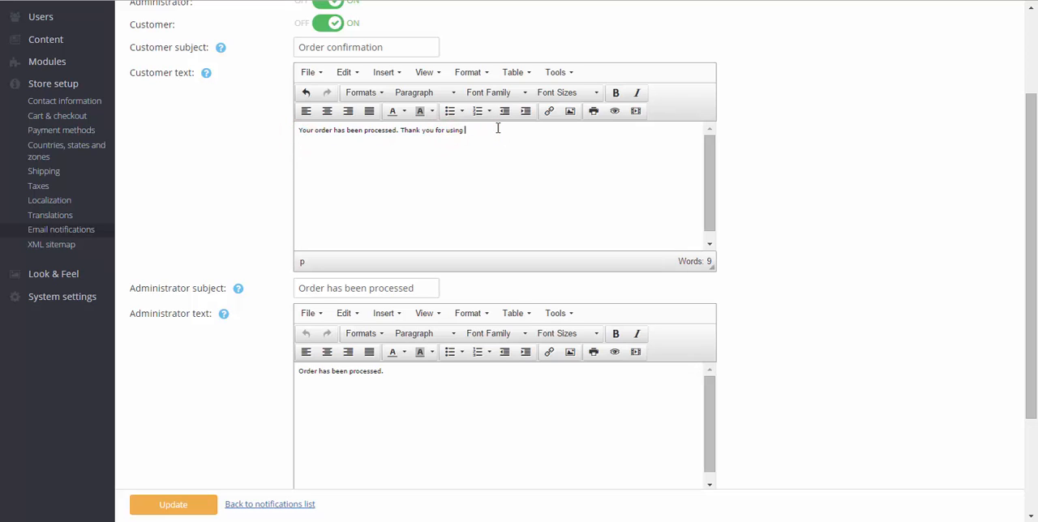
{"action": "type", "text": "My demo store services."}
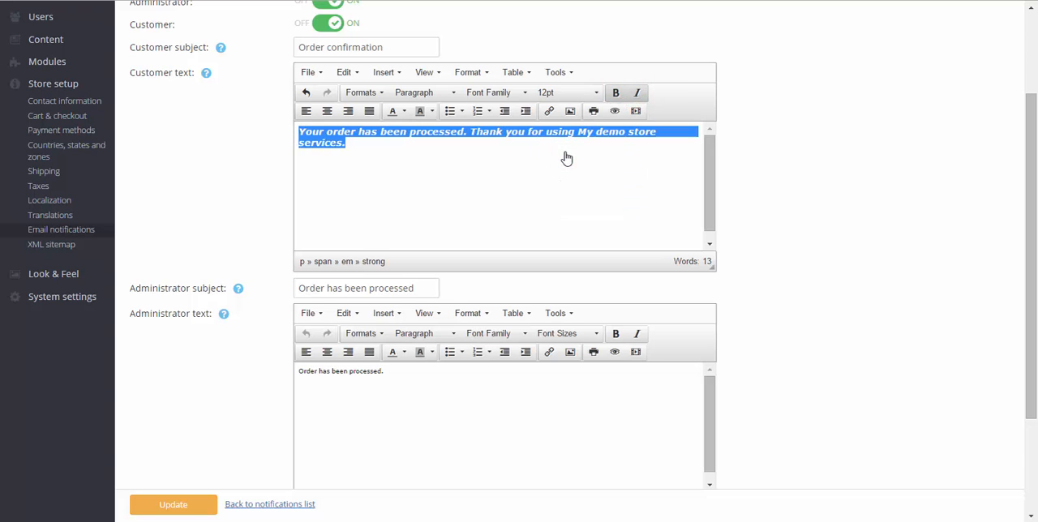
{"action": "mouse_move", "coordinate": [172, 503]}
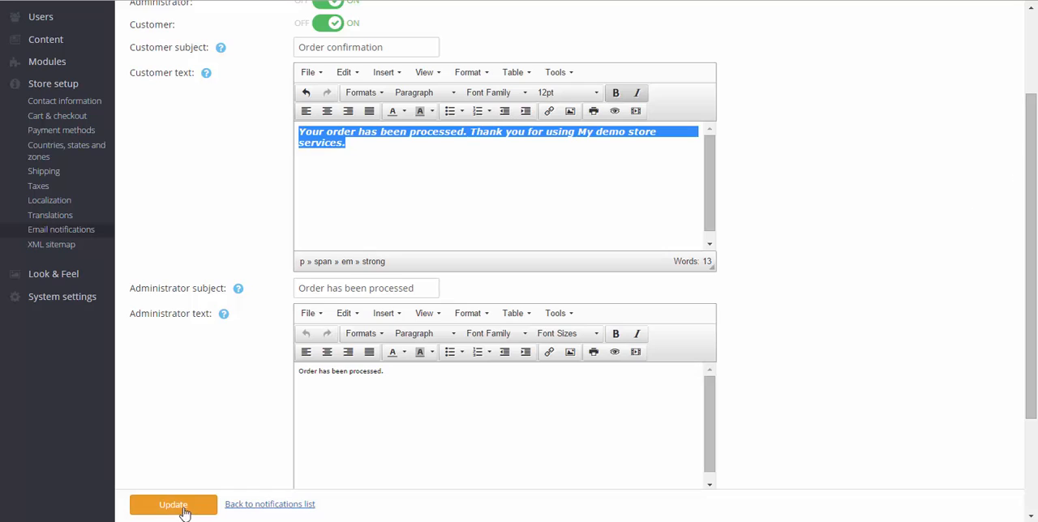
{"action": "left_click", "coordinate": [172, 503]}
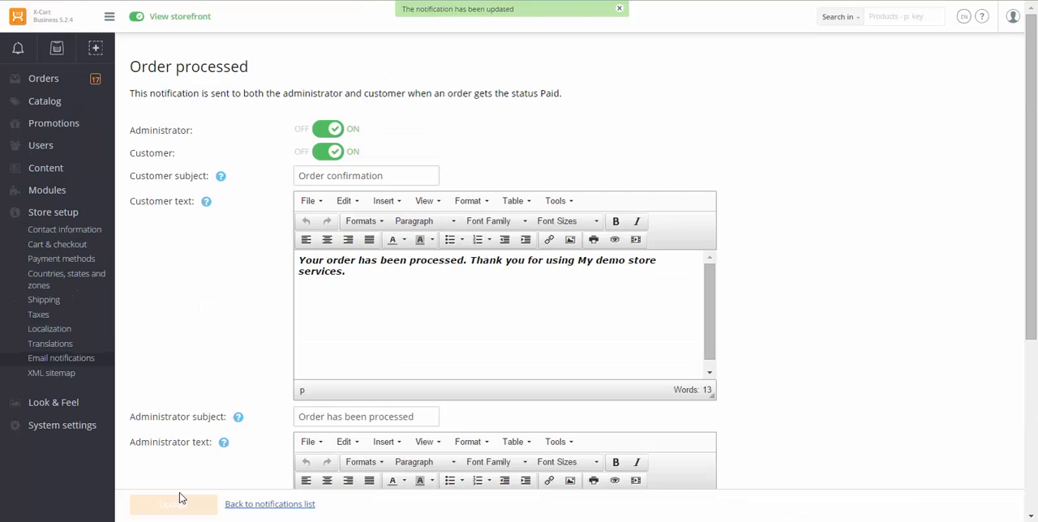